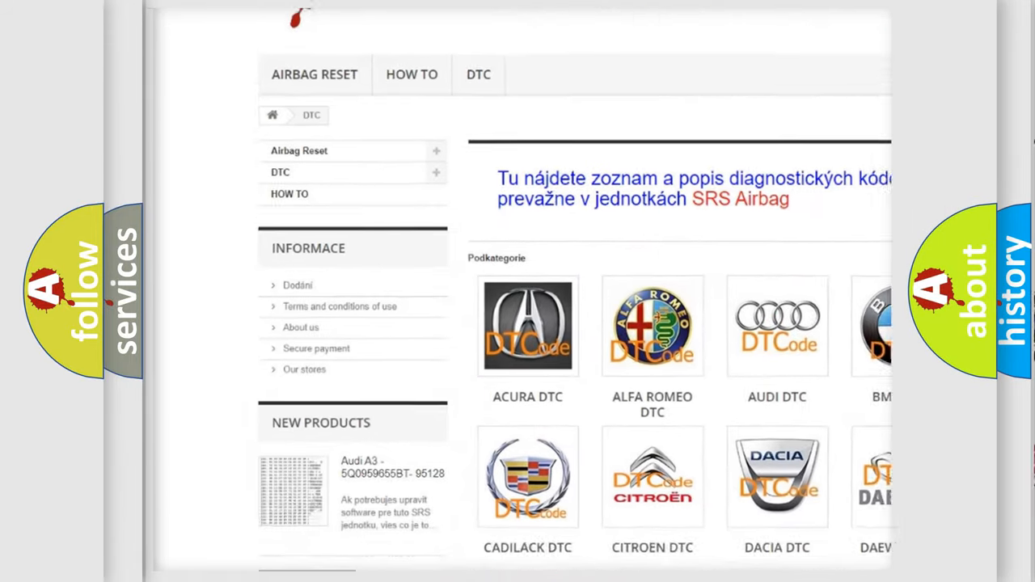
pyautogui.scroll(-3)
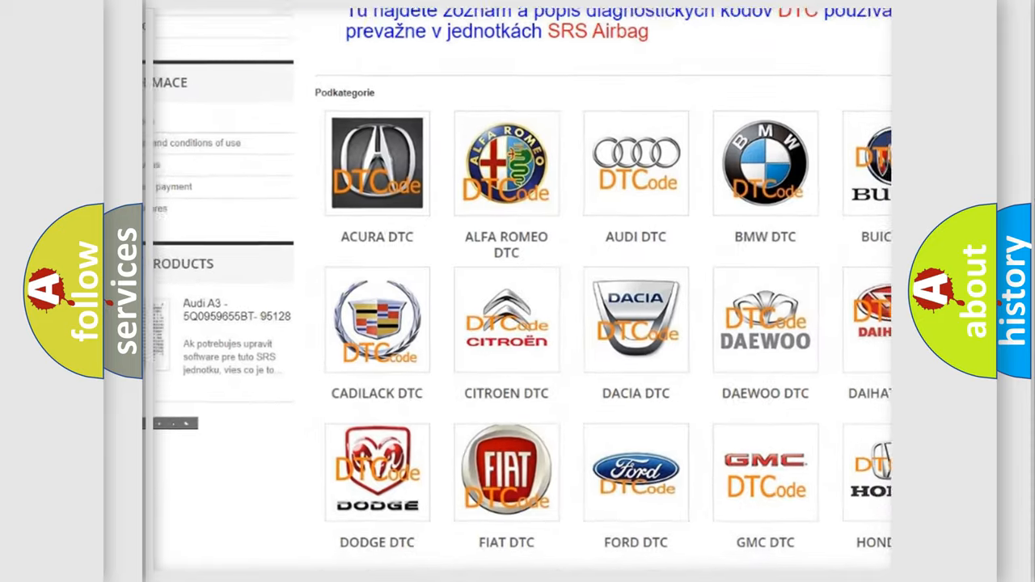
pyautogui.scroll(-3)
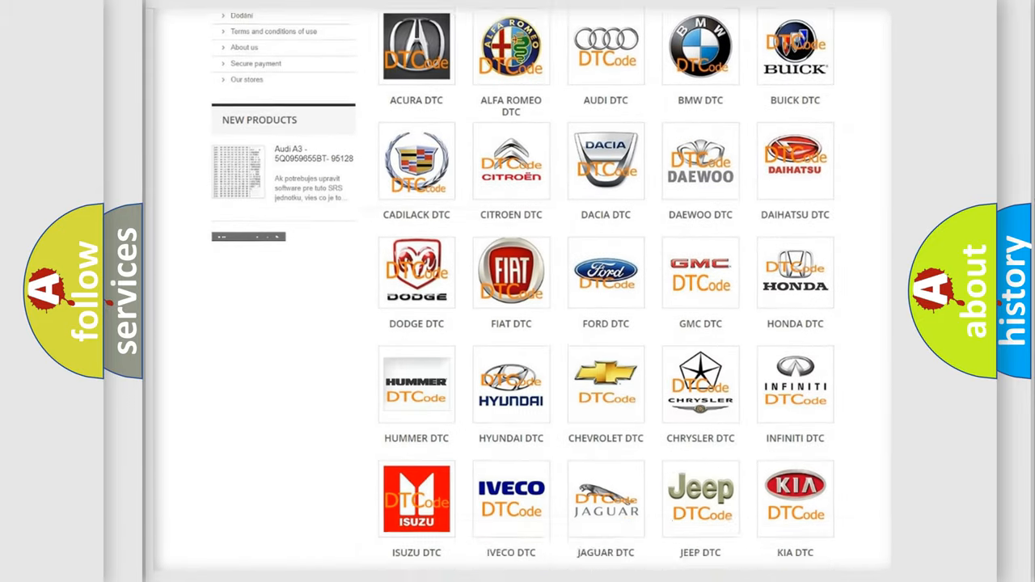
pyautogui.scroll(-3)
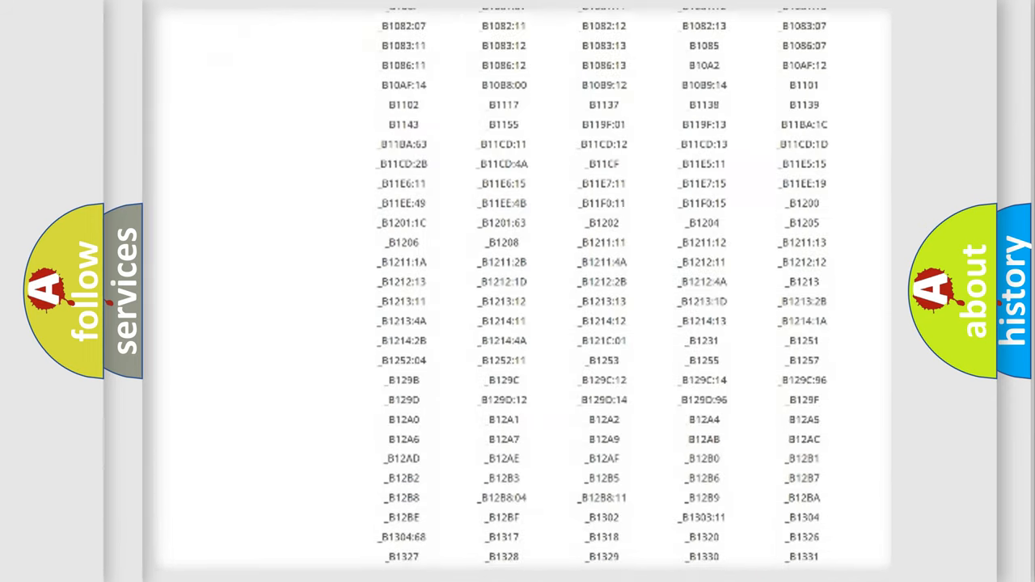
pyautogui.scroll(-3)
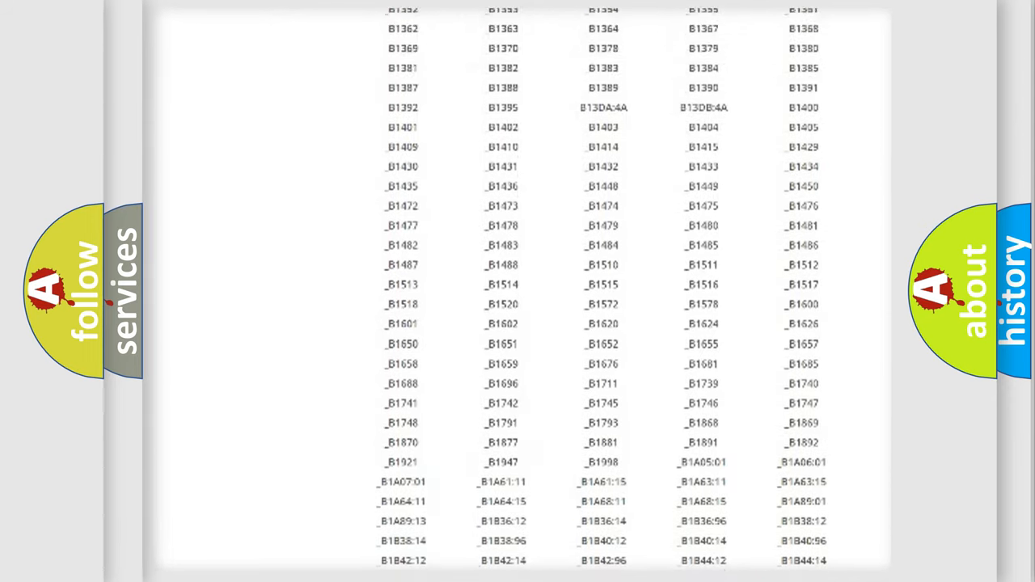